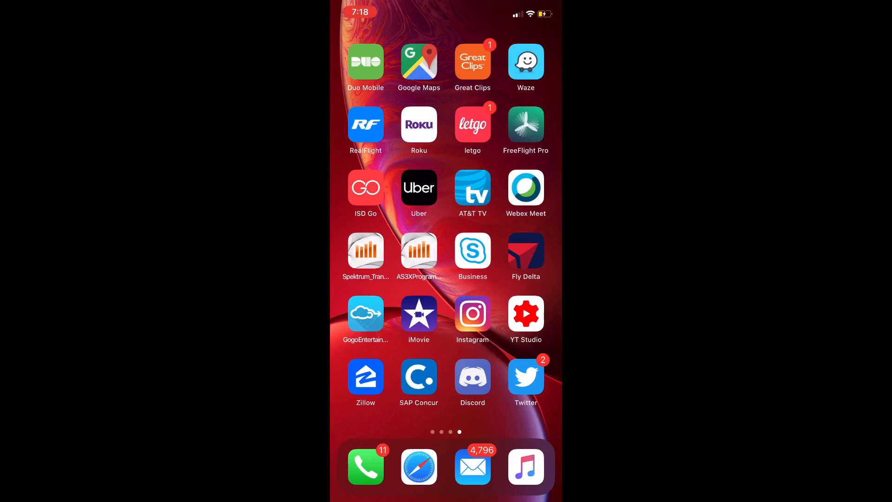
# Launch isdGo from the Home Screen so its device list shows the FD200 discharger.
pyautogui.click(367, 188)
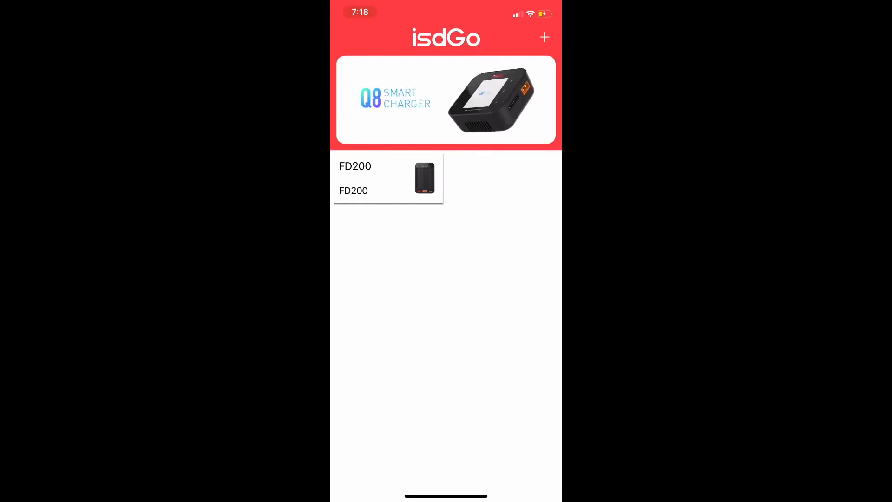
# Select the FD200 card to reach its status screen showing a 6S pack at 15.75V.
pyautogui.click(379, 178)
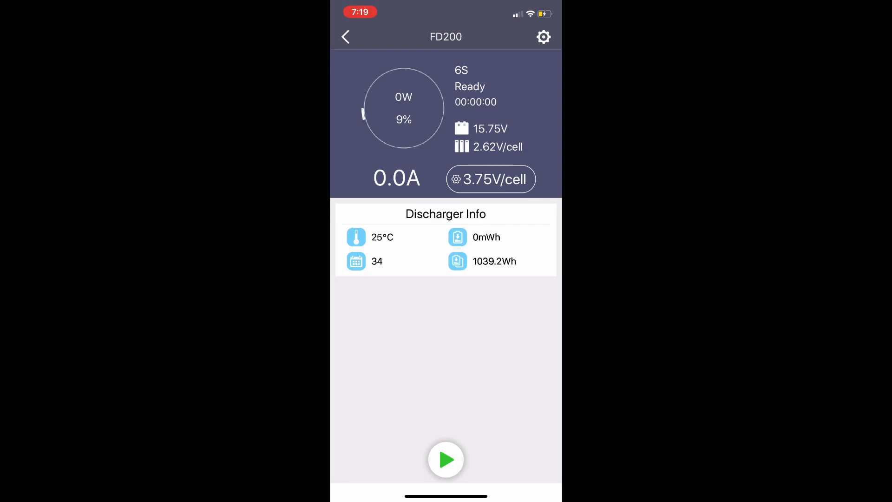
# Configure a 15.0A discharge, 4S cell count, 3.75V/cell cutoff and start the FD200 discharging.
pyautogui.click(446, 459)
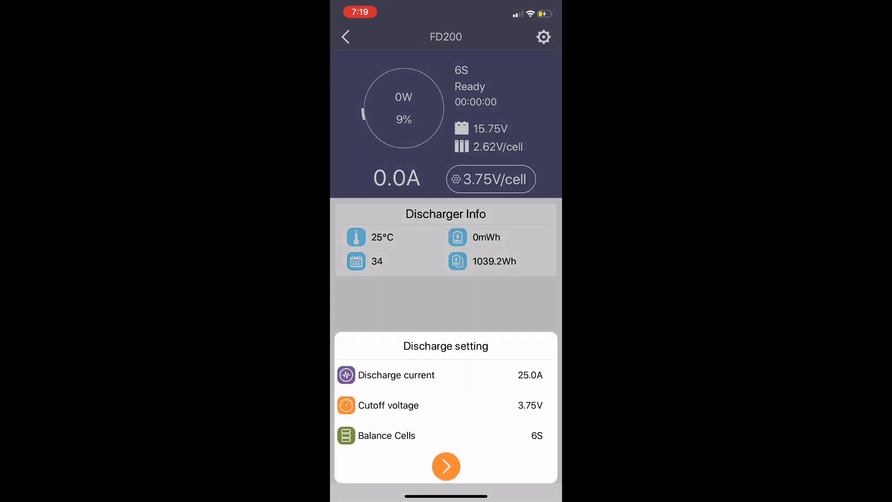
pyautogui.click(396, 375)
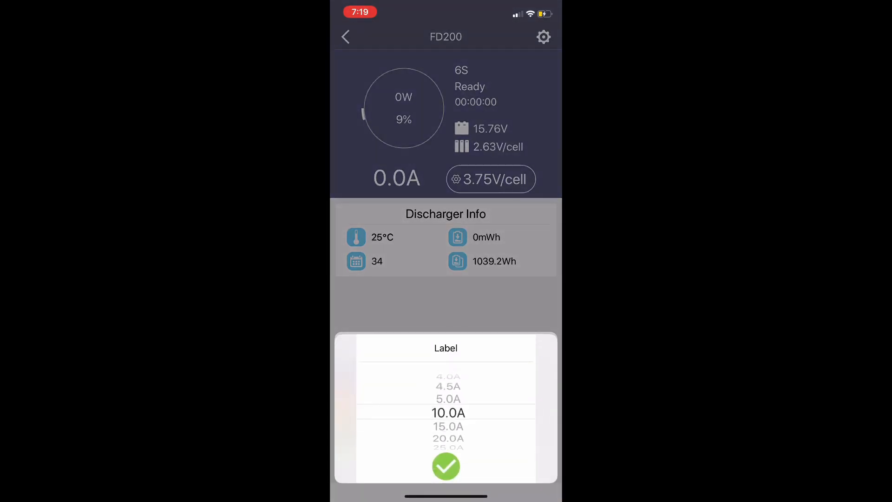
pyautogui.click(446, 467)
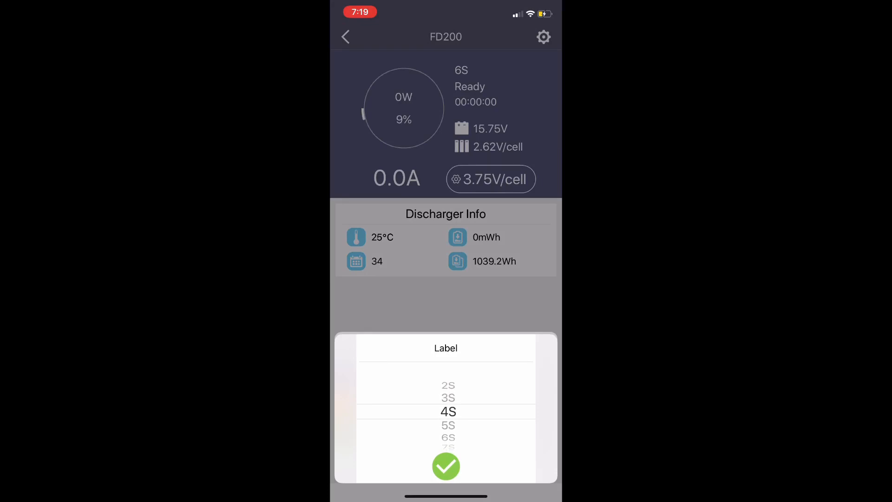
pyautogui.click(446, 467)
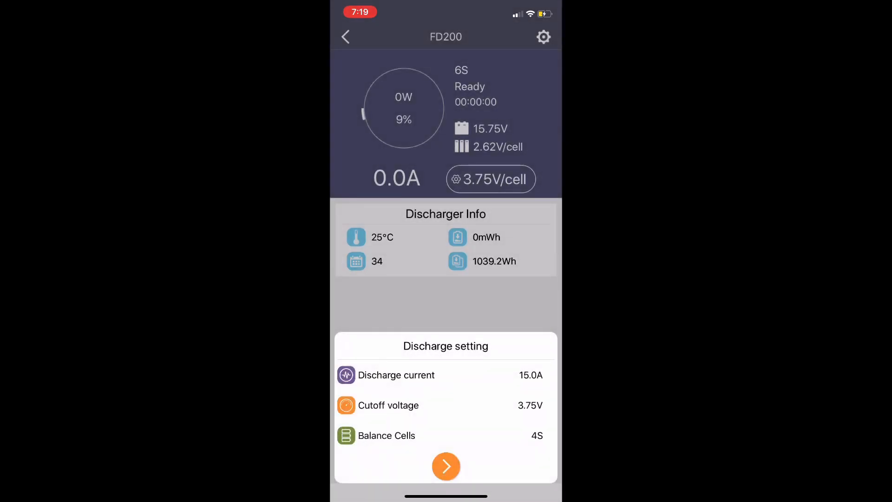
pyautogui.click(446, 466)
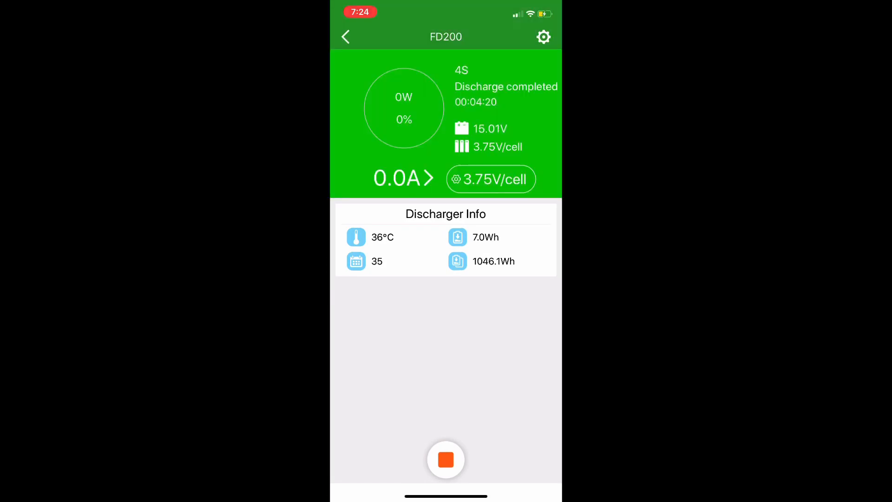
# Switch the FD200's automatic discharge to Open in system settings and return to its status screen.
pyautogui.click(543, 37)
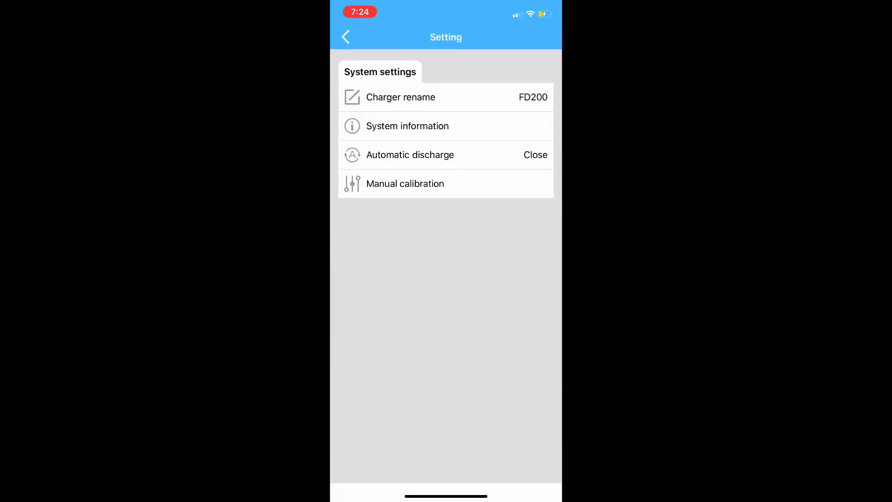
pyautogui.click(447, 155)
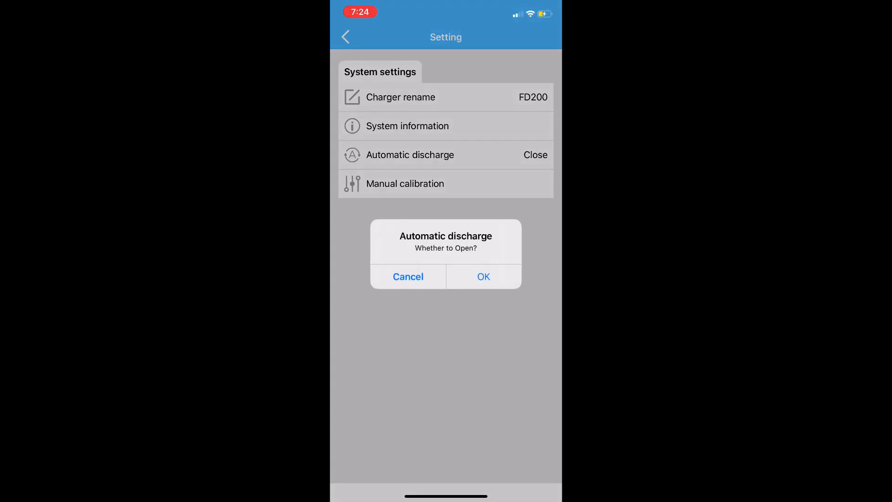
pyautogui.click(484, 277)
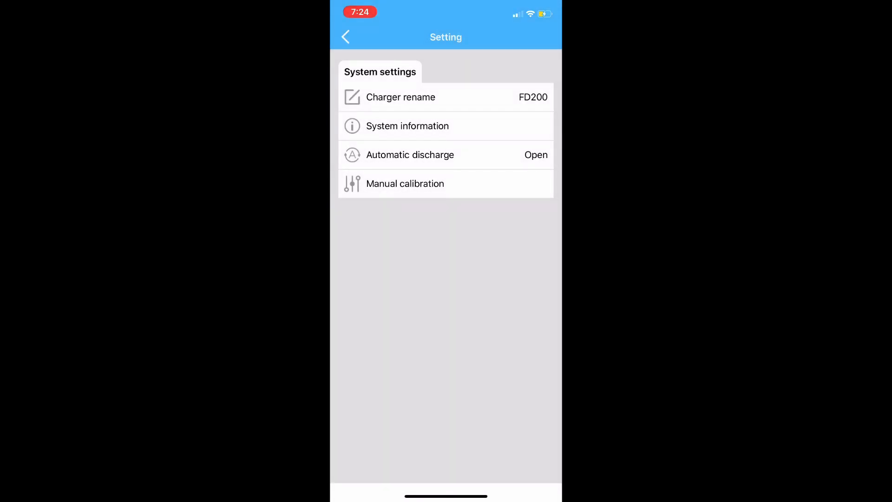
pyautogui.click(346, 36)
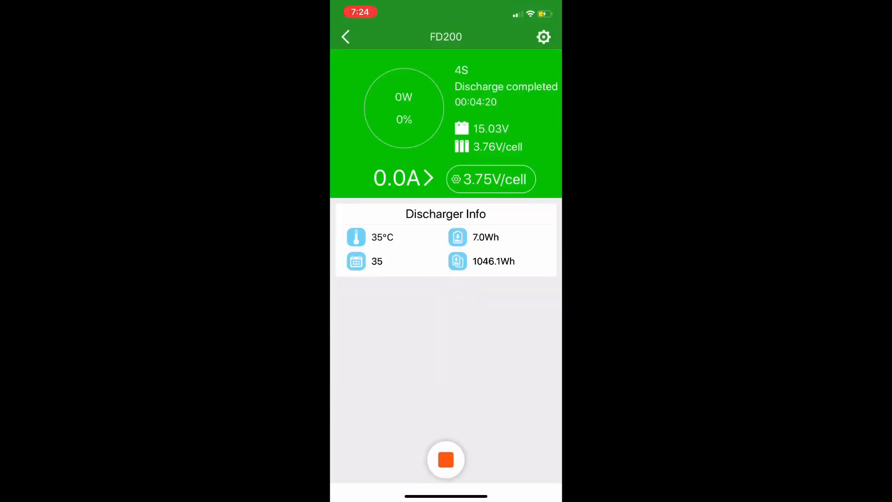